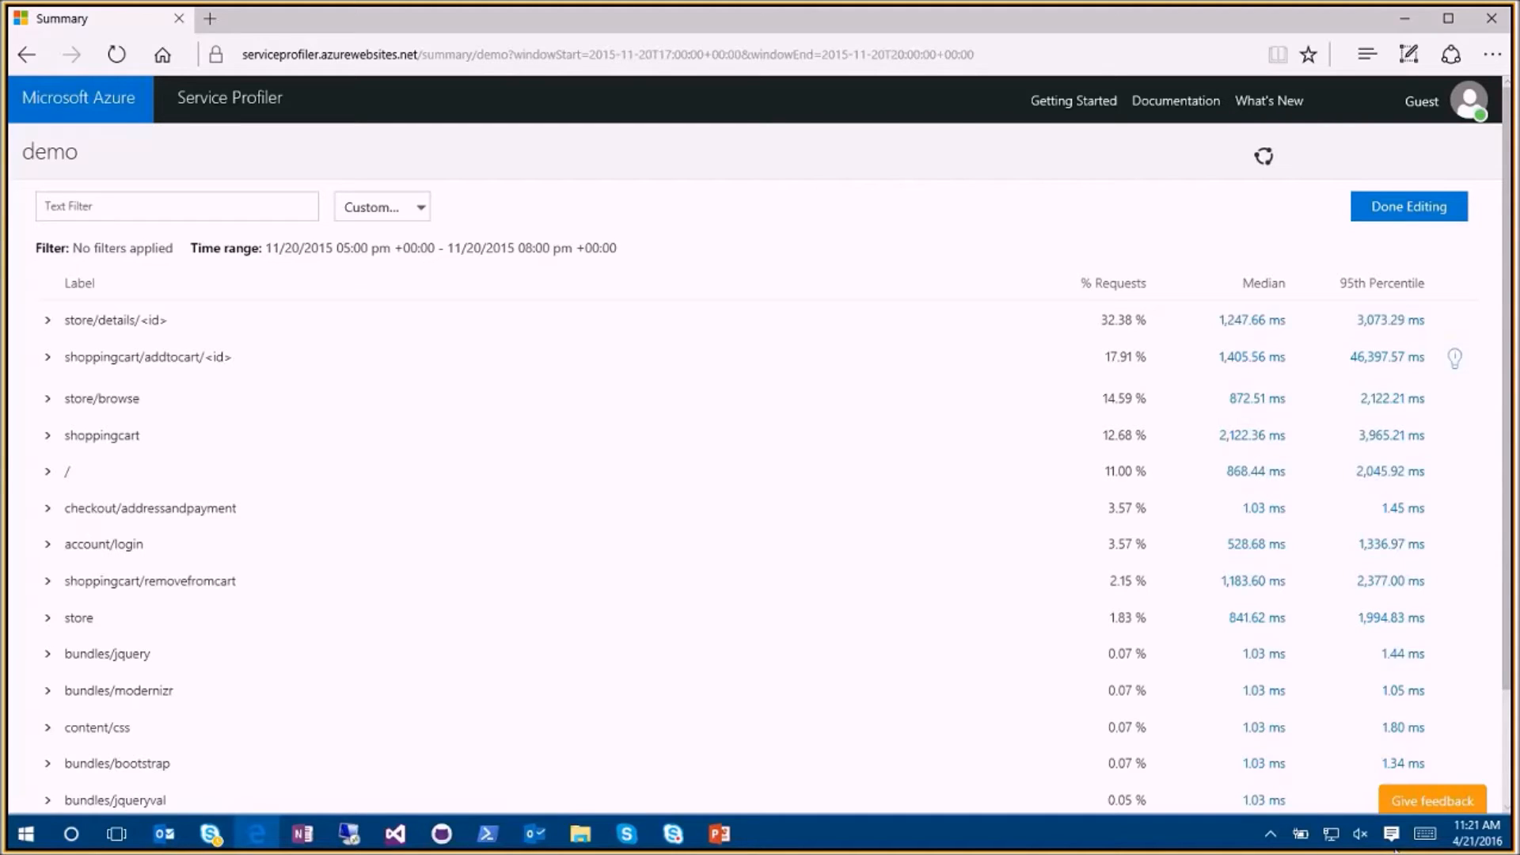
mouse_move(864, 594)
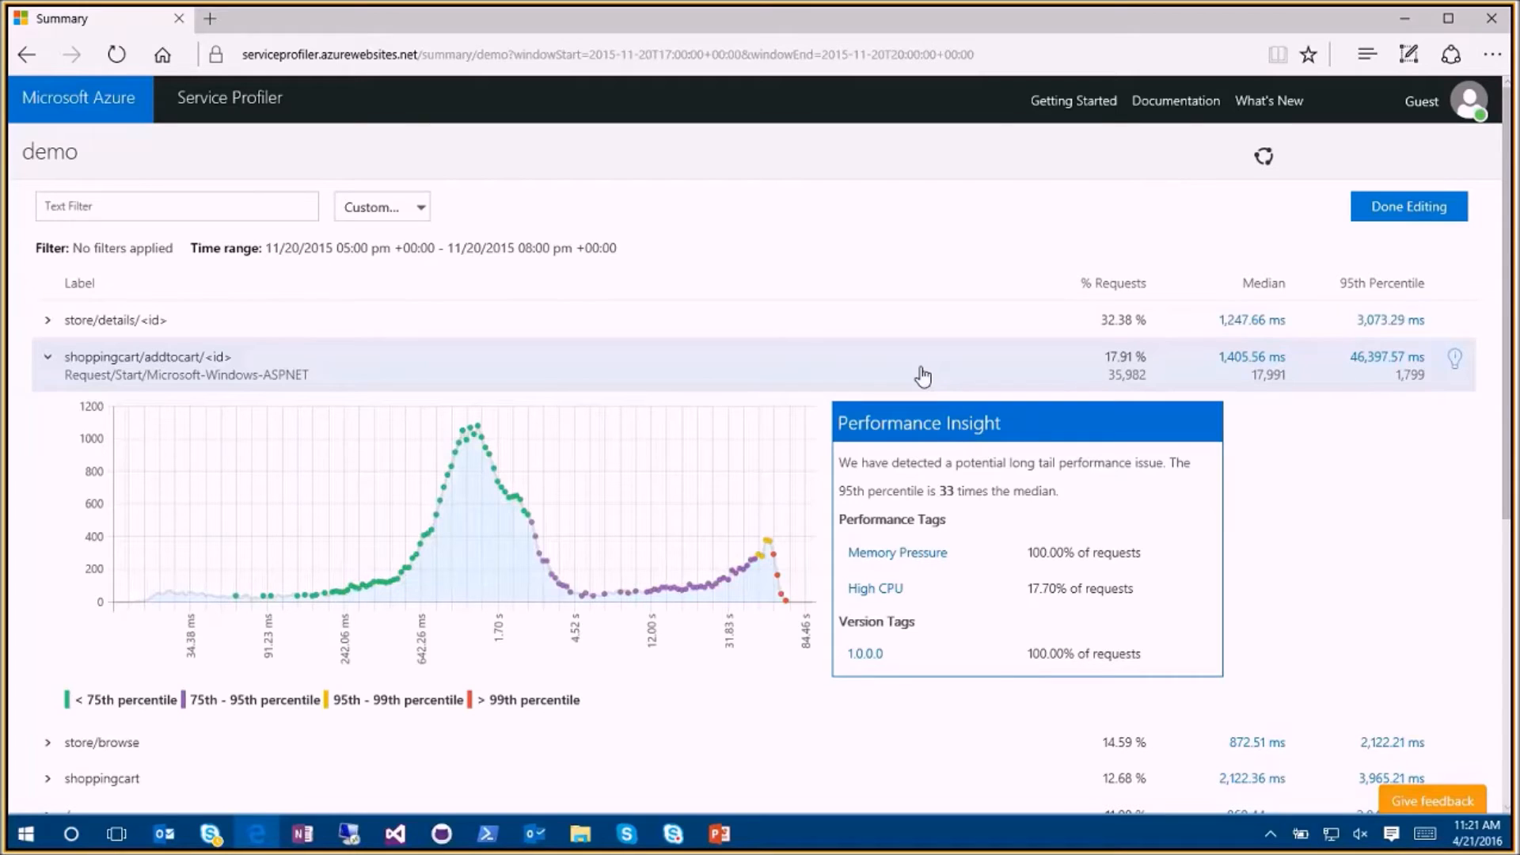
mouse_move(790, 553)
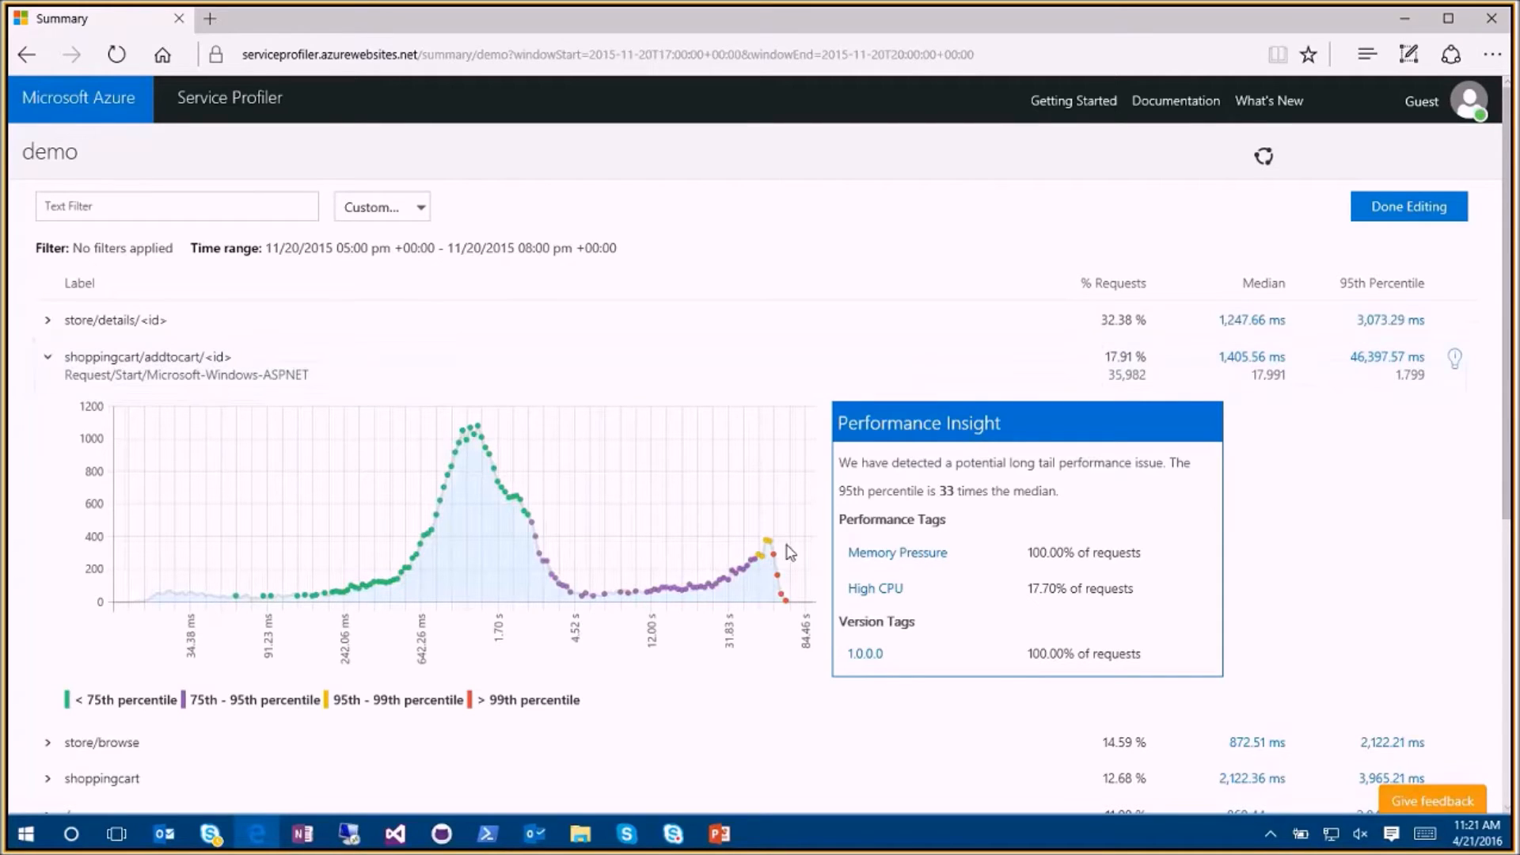
Select a slow shoppingcart/addtocart request point to load its trace
left_click(766, 543)
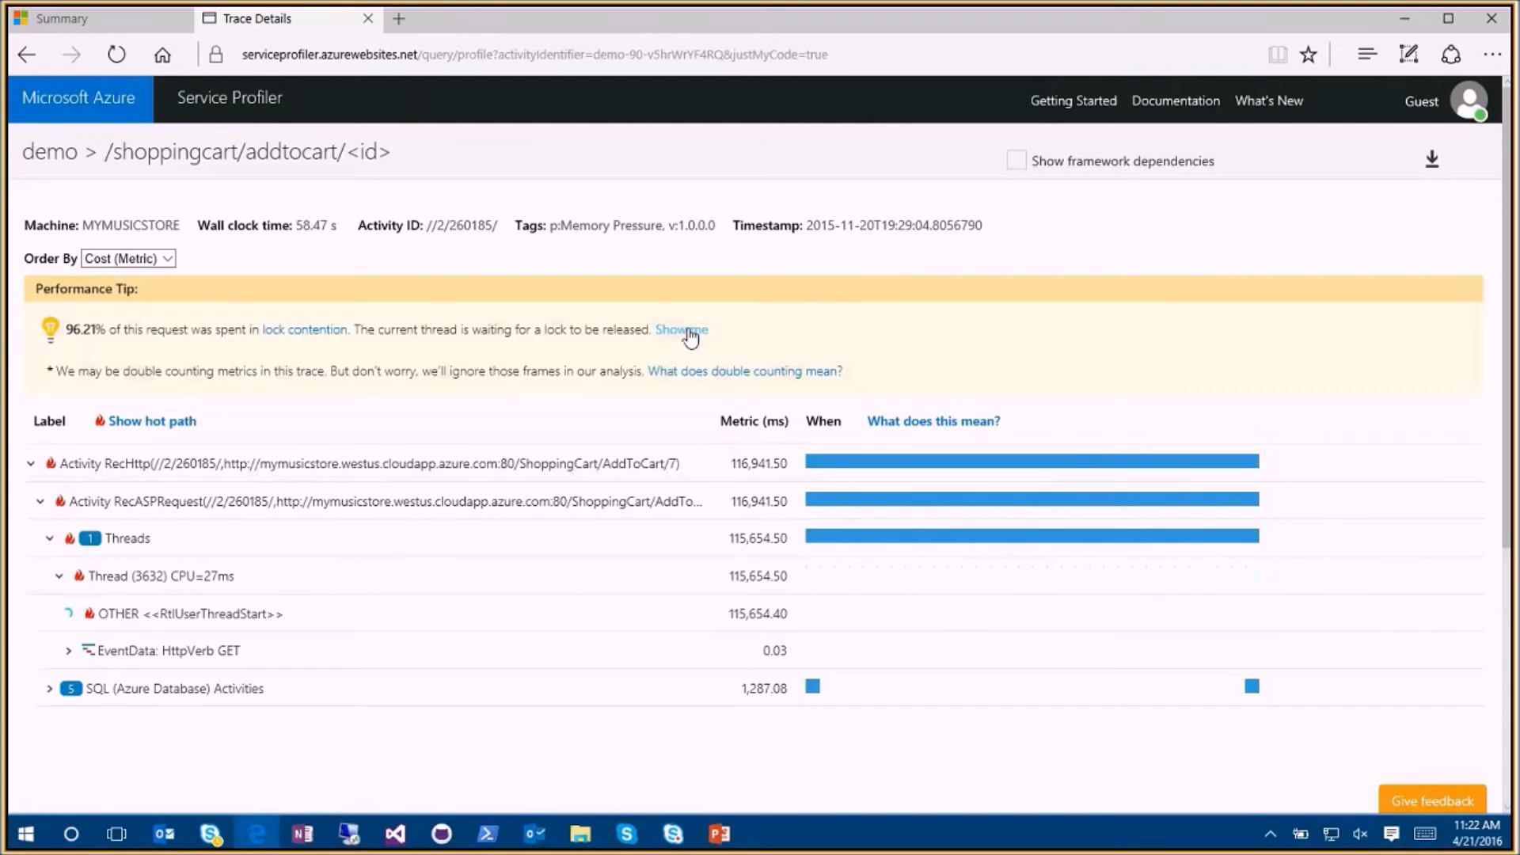
Use the Performance Tip's 'Show me' to expand the hot path to LOCK CONTENTION under ShoppingCart.TrackPromotionItem
left_click(679, 329)
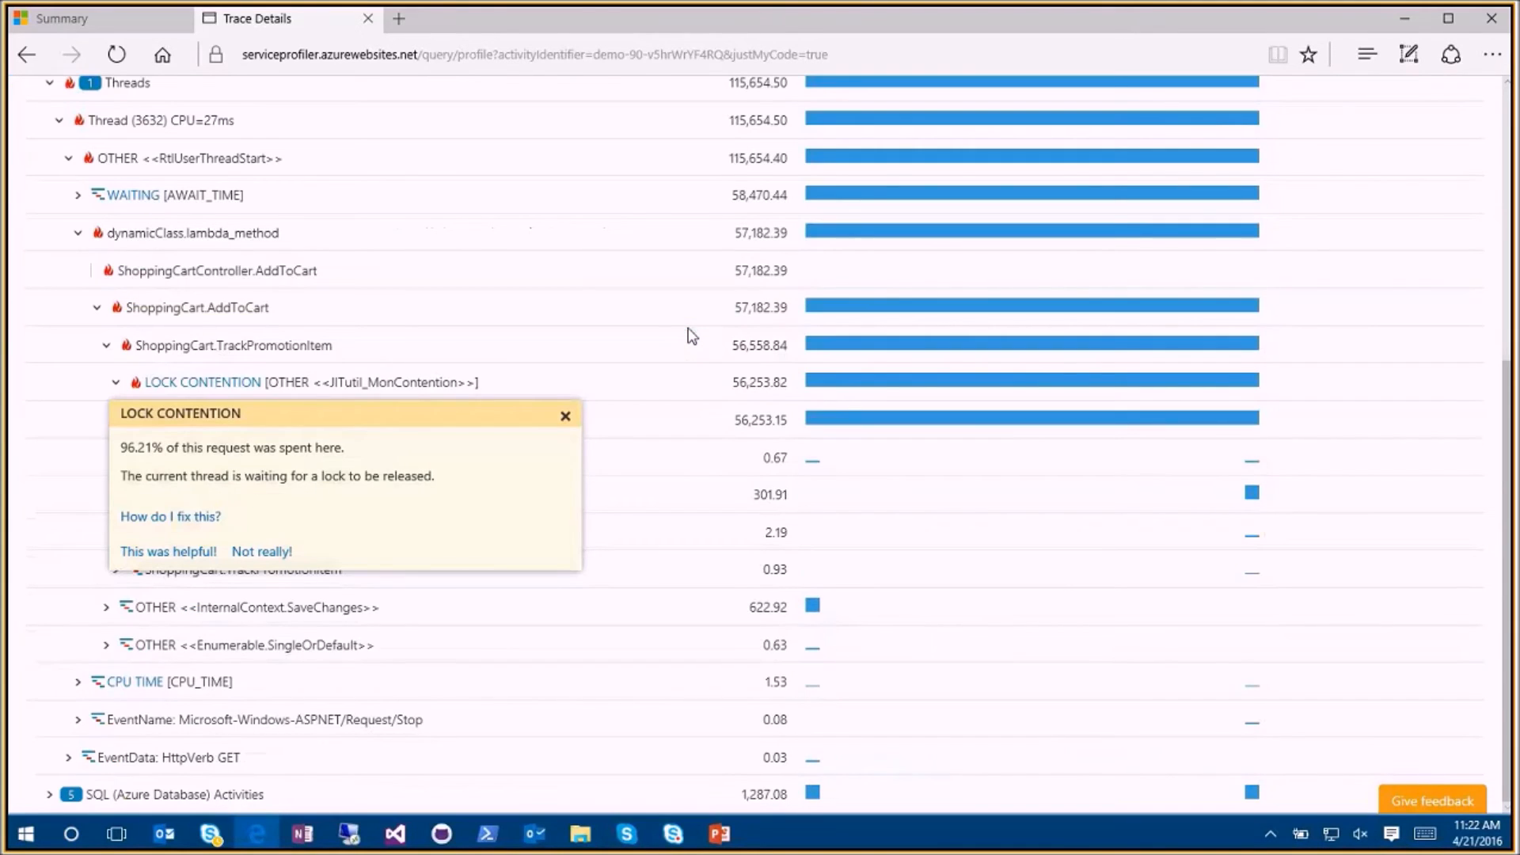